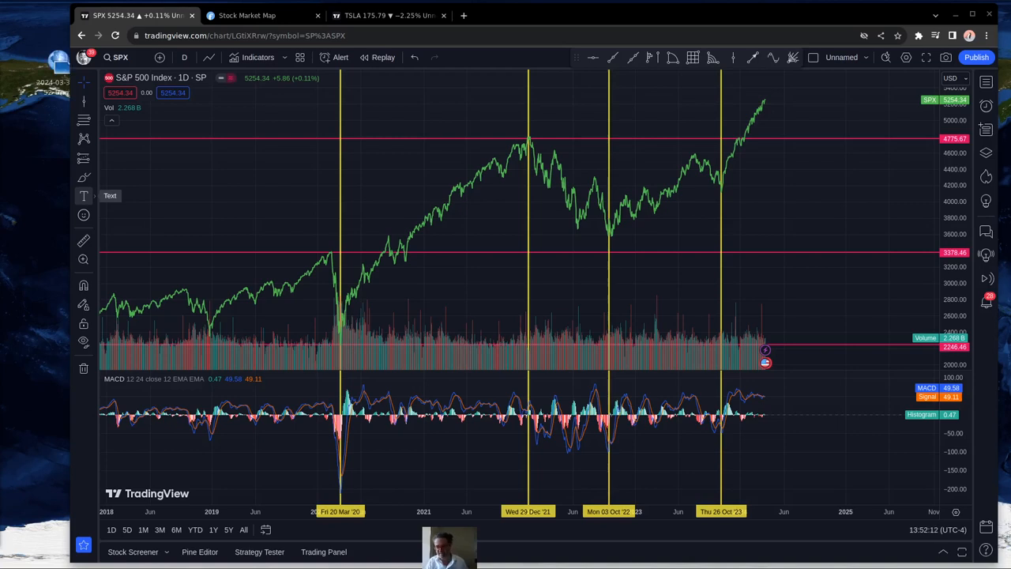
mouse_move(726, 156)
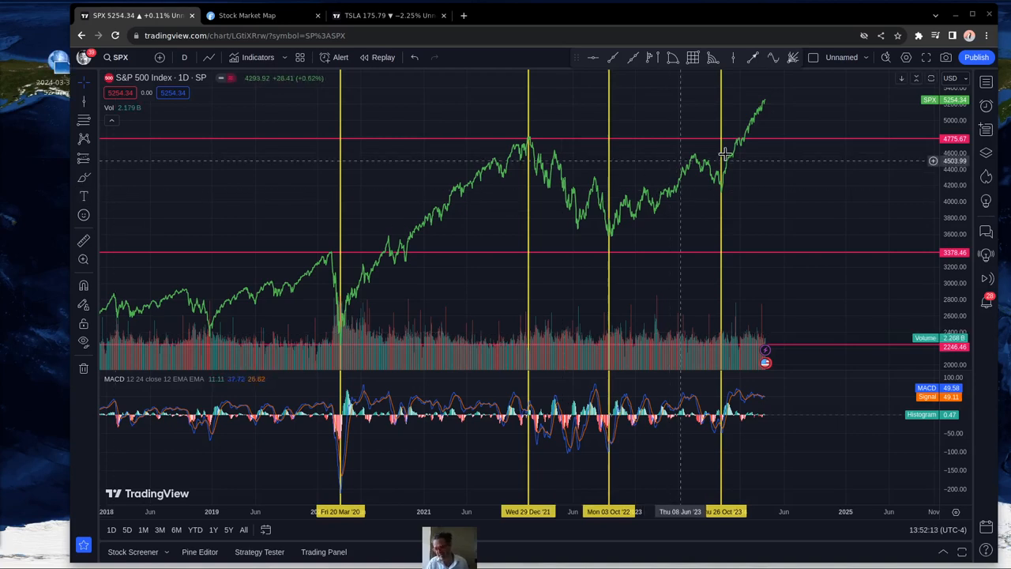
mouse_move(722, 194)
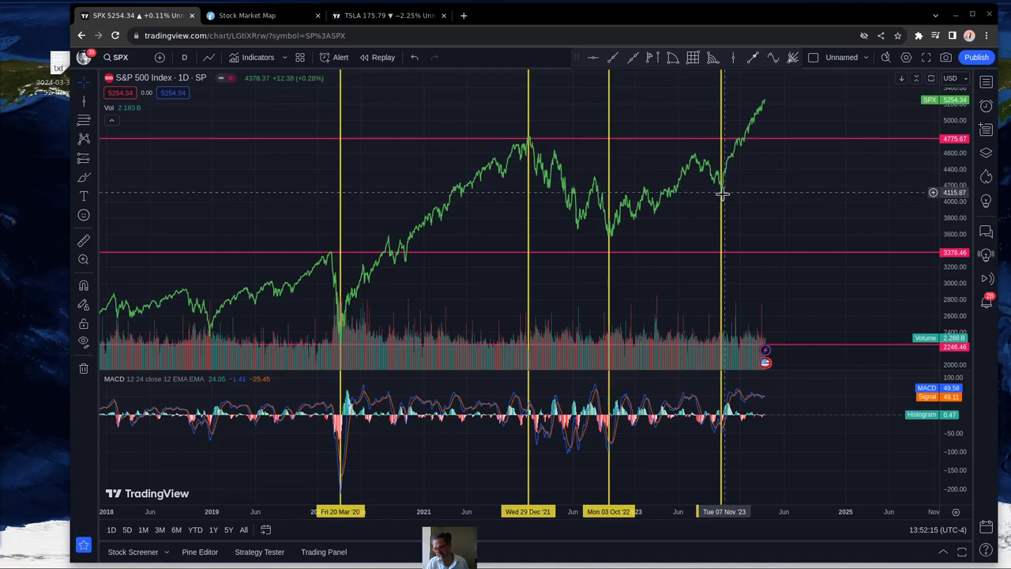
mouse_move(723, 200)
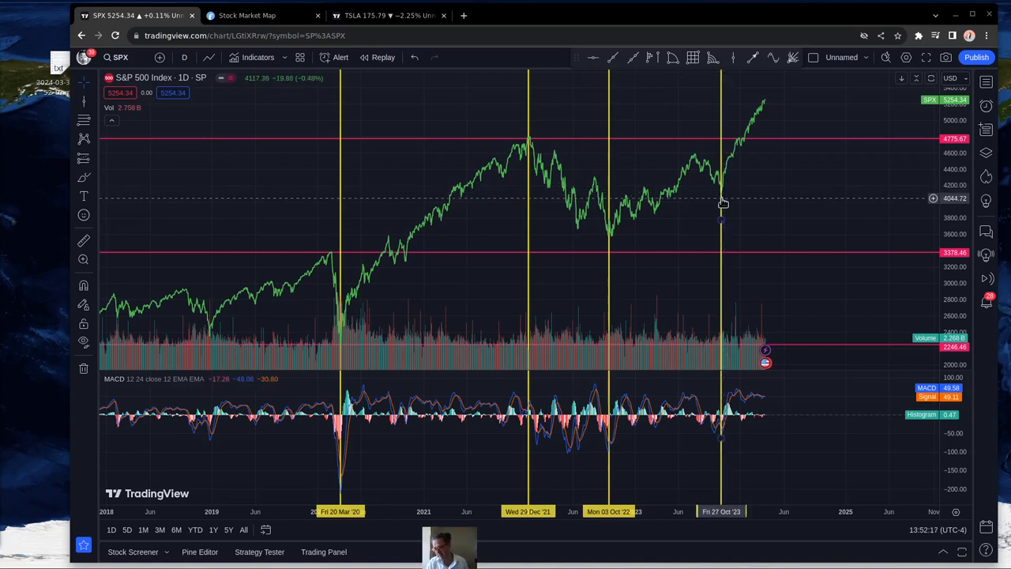
mouse_move(739, 182)
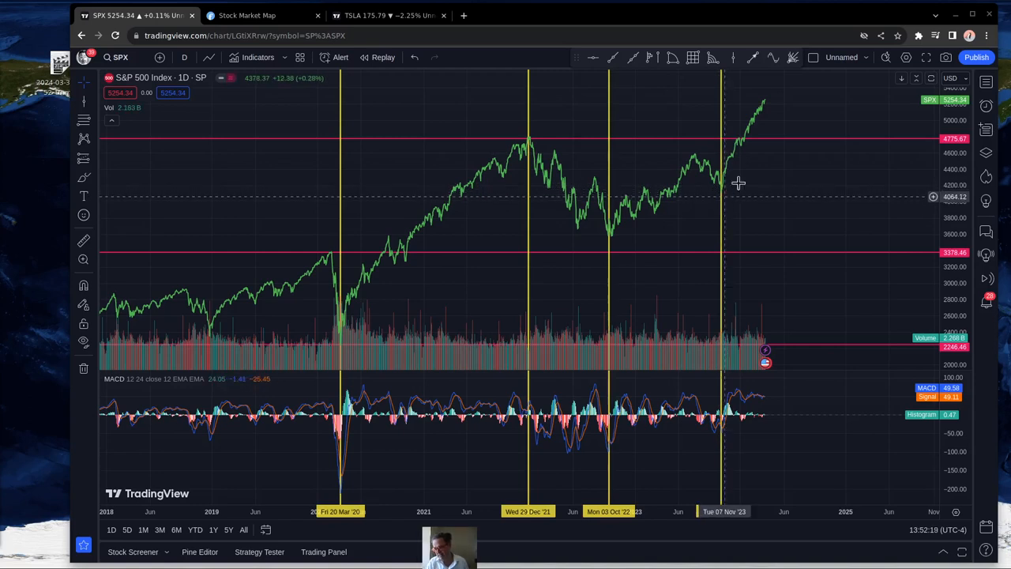
mouse_move(764, 106)
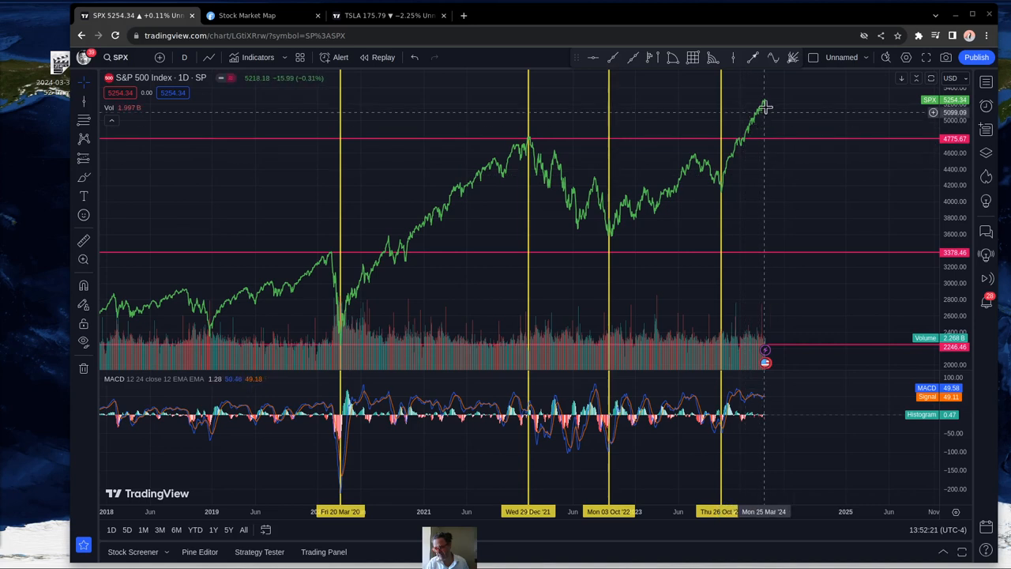
mouse_move(146, 266)
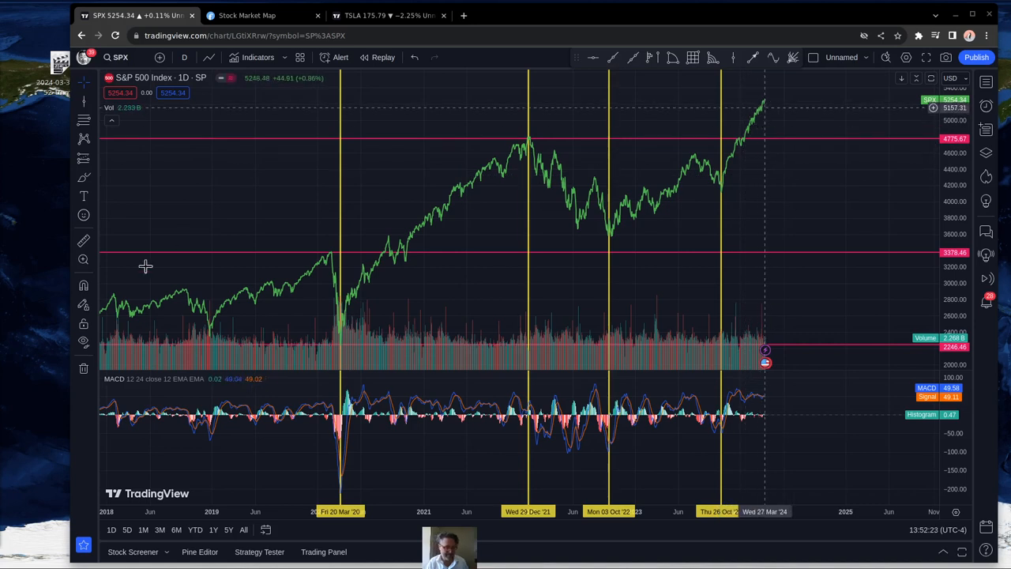
Step: Open the Stock Market Map and colour it by one-week performance
click(247, 15)
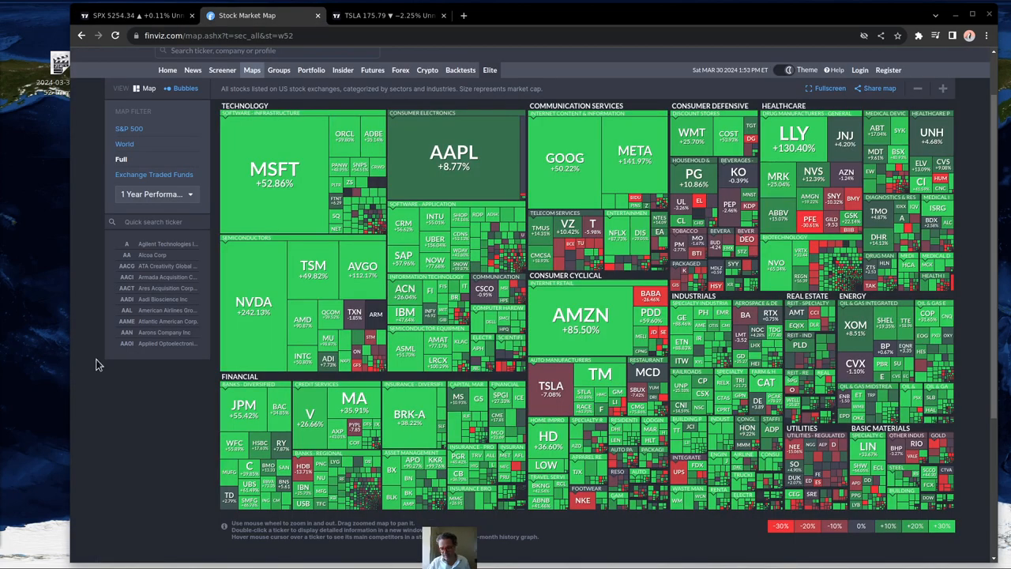
mouse_move(204, 382)
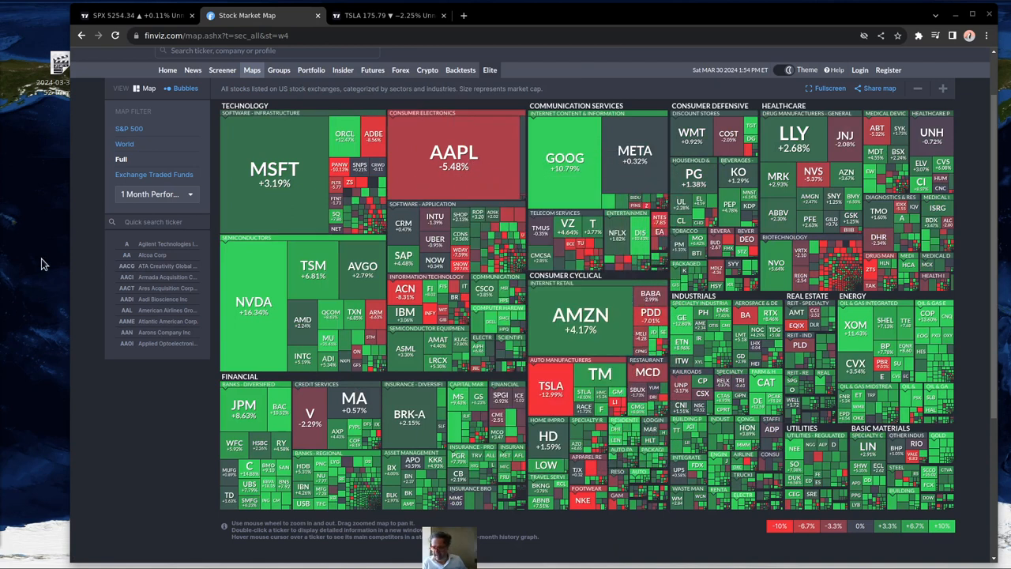
mouse_move(71, 316)
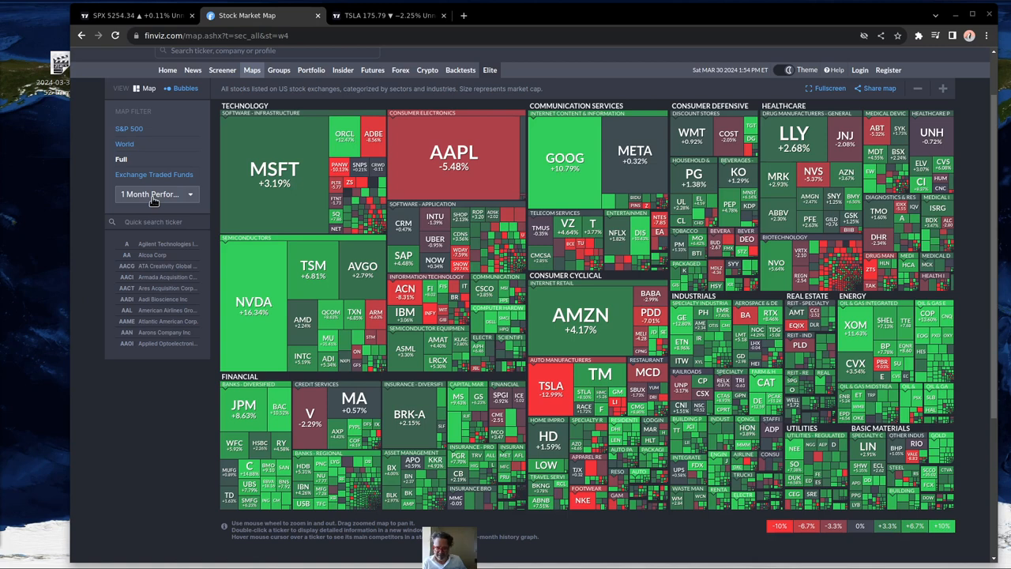
click(156, 195)
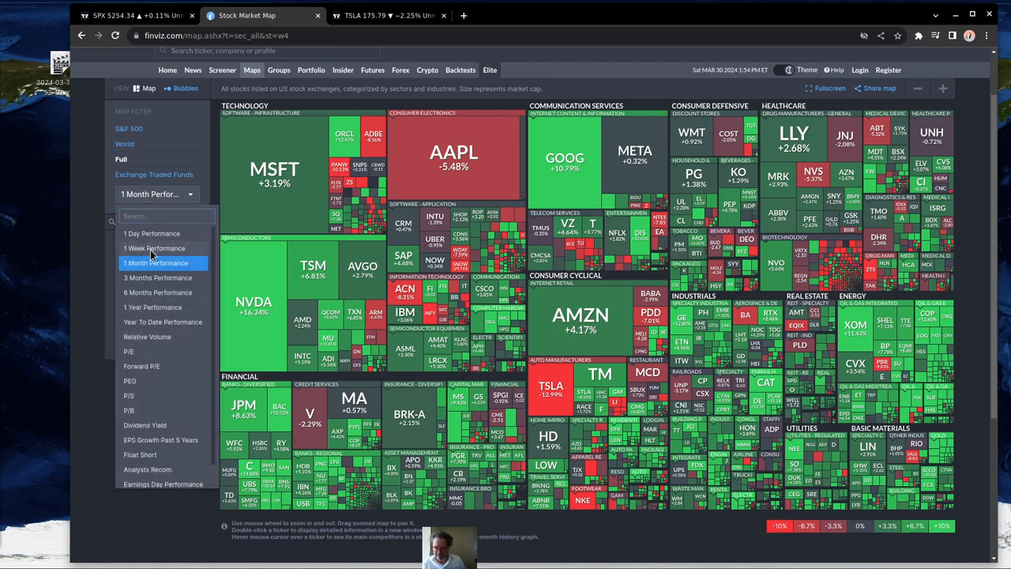
click(155, 248)
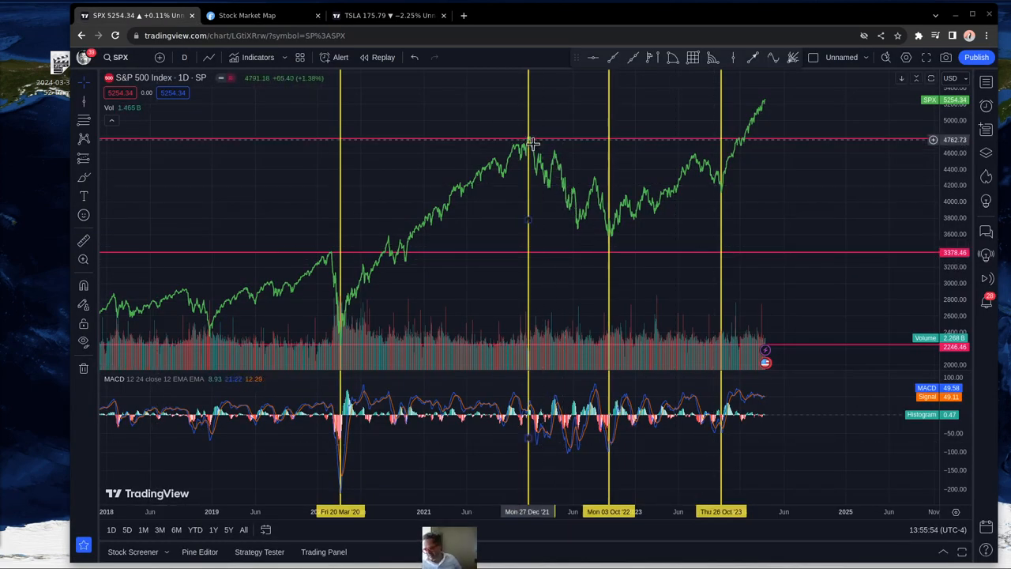
mouse_move(711, 172)
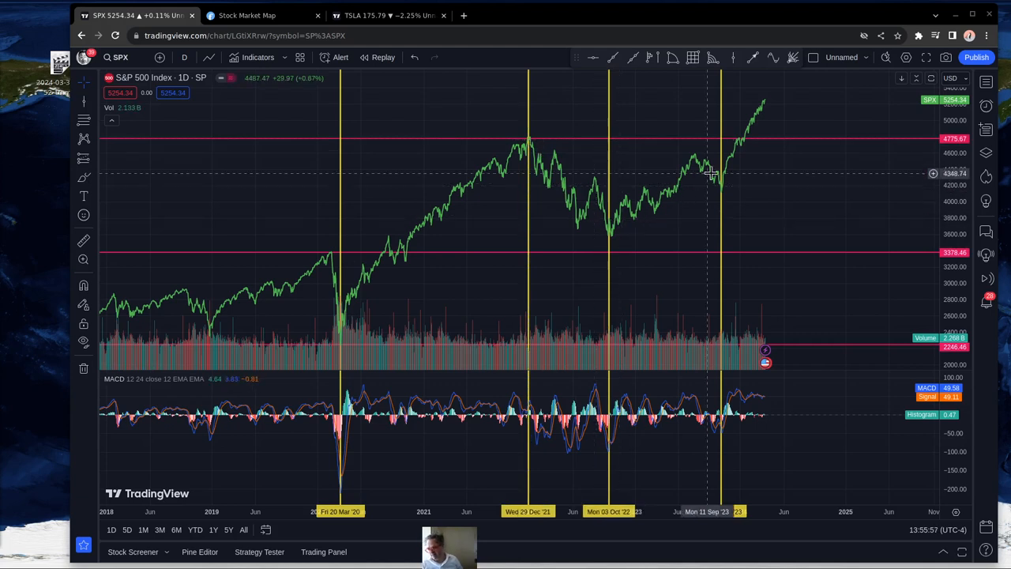
mouse_move(624, 221)
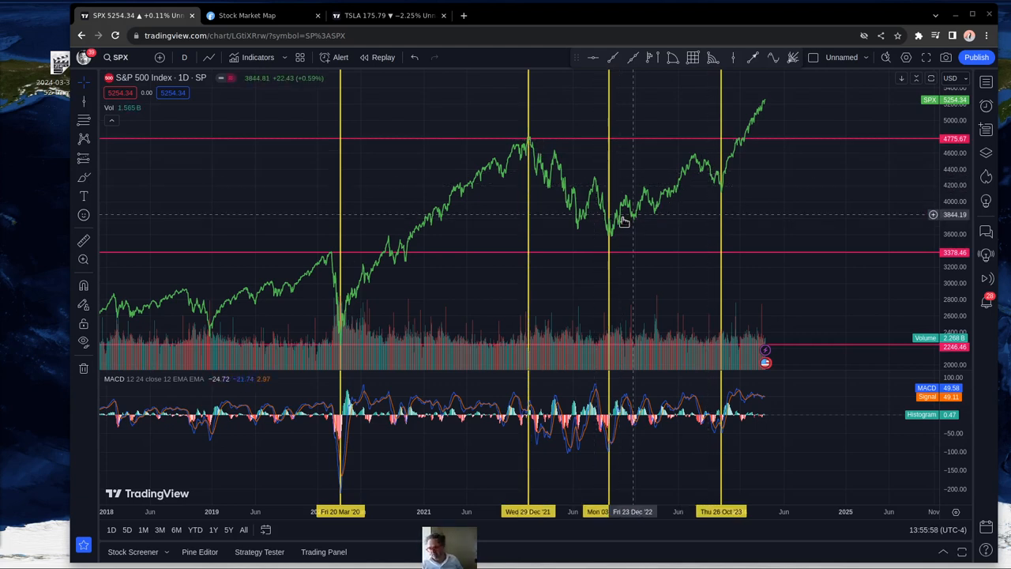
mouse_move(708, 181)
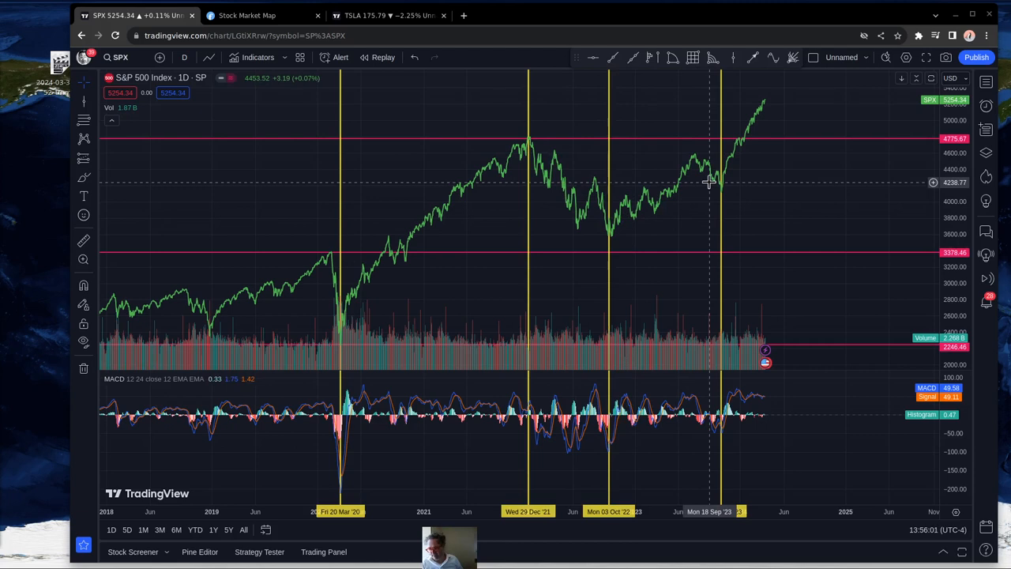
mouse_move(715, 181)
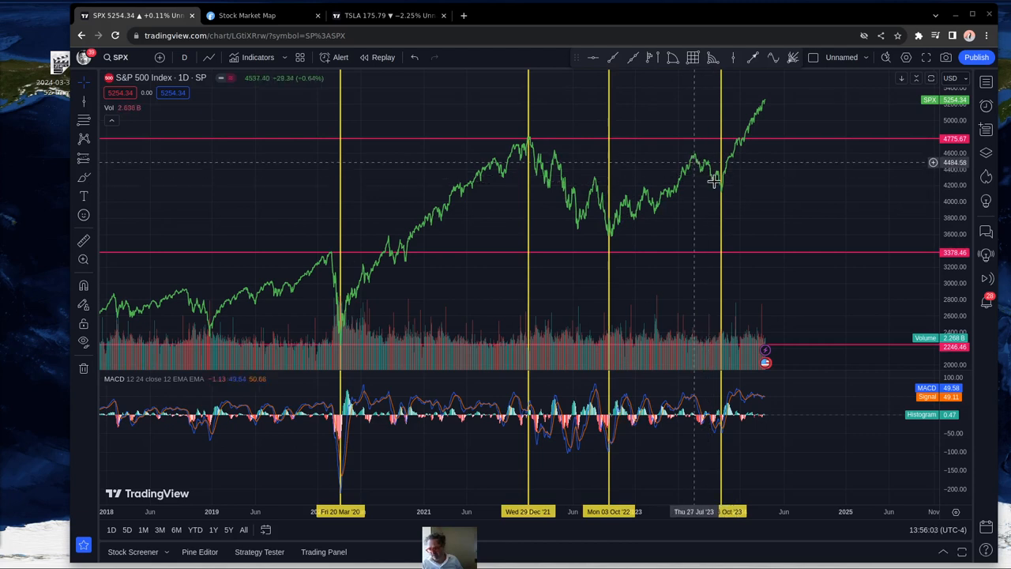
mouse_move(721, 191)
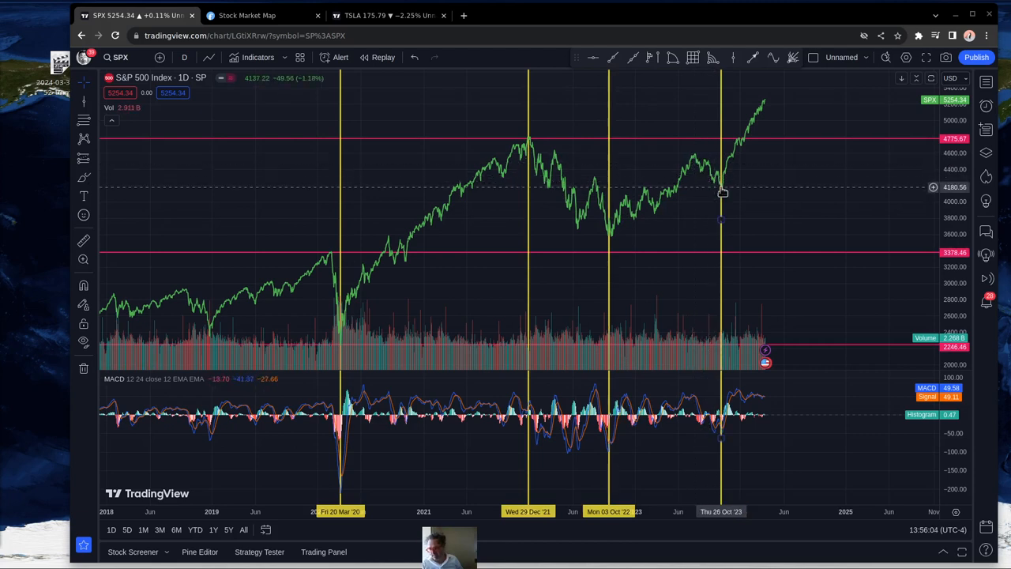
mouse_move(696, 163)
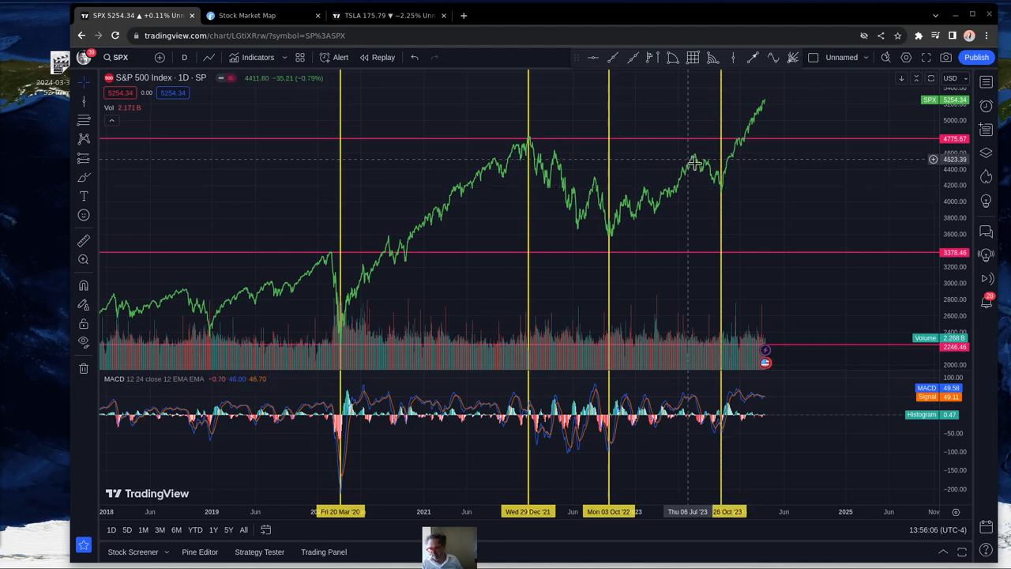
mouse_move(694, 162)
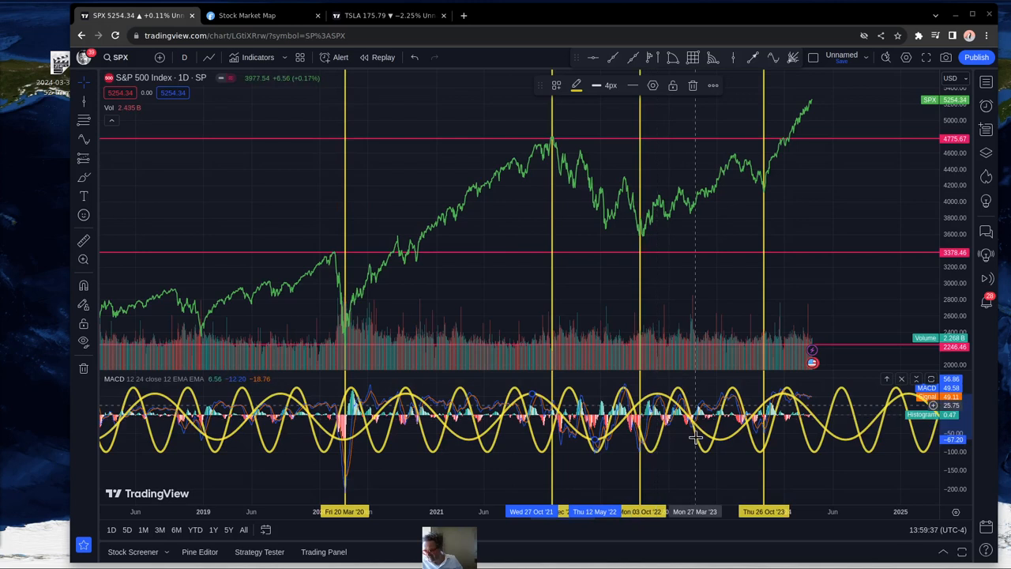
mouse_move(678, 436)
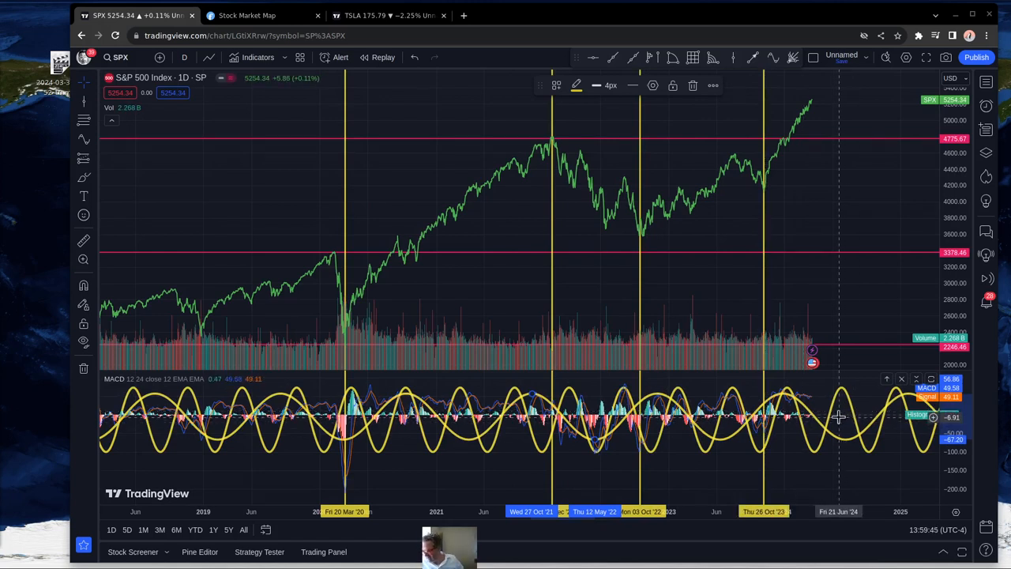
mouse_move(844, 418)
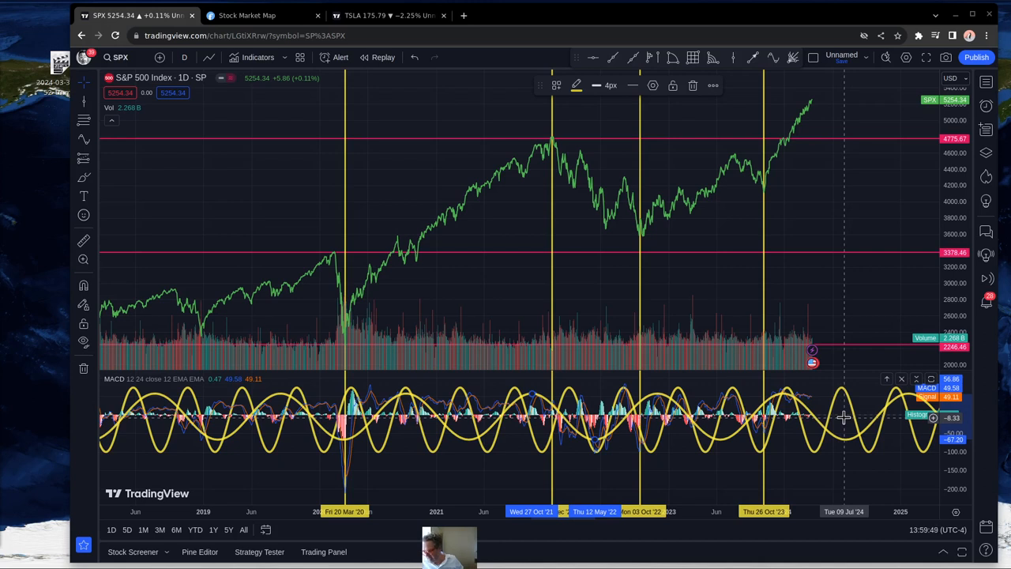
mouse_move(875, 409)
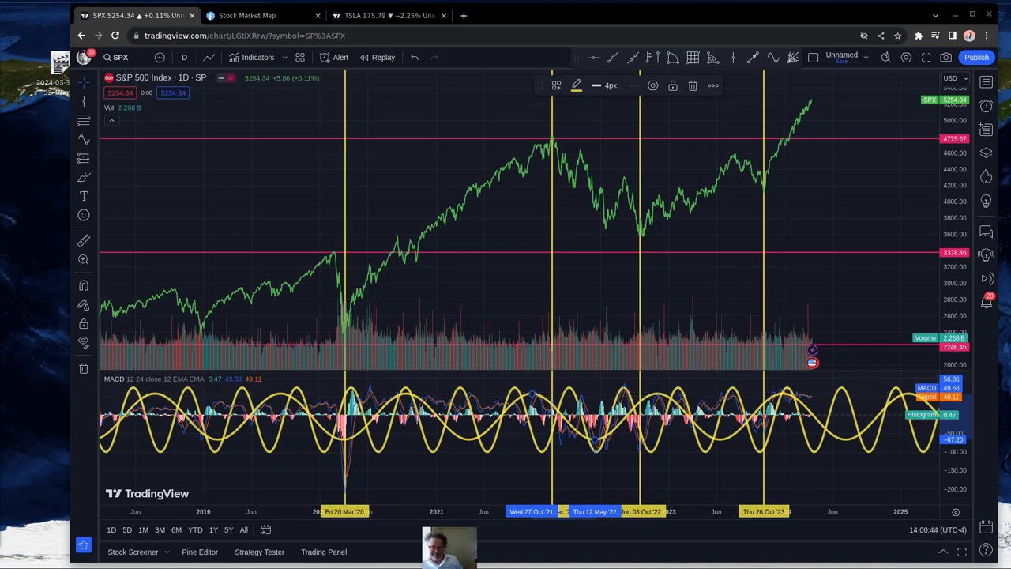
Step: Switch the map colouring from Forward P/E to P/E and go to the Screener page
click(247, 15)
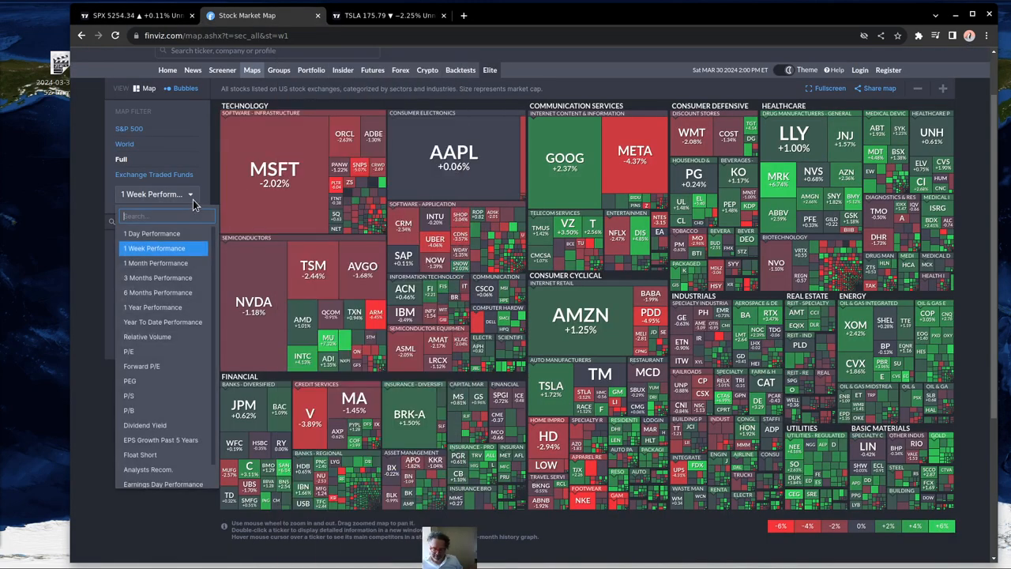
click(141, 365)
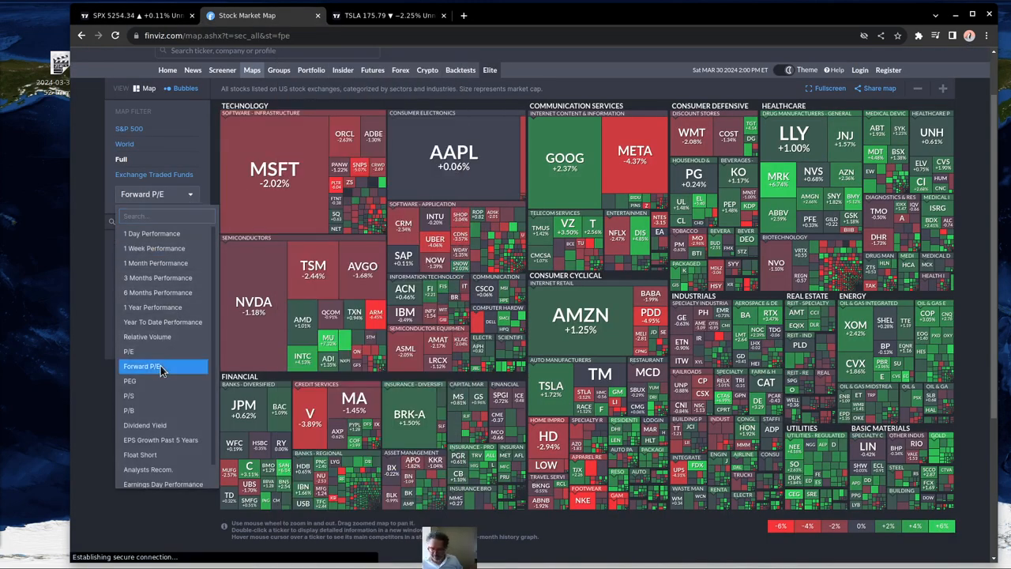
click(141, 366)
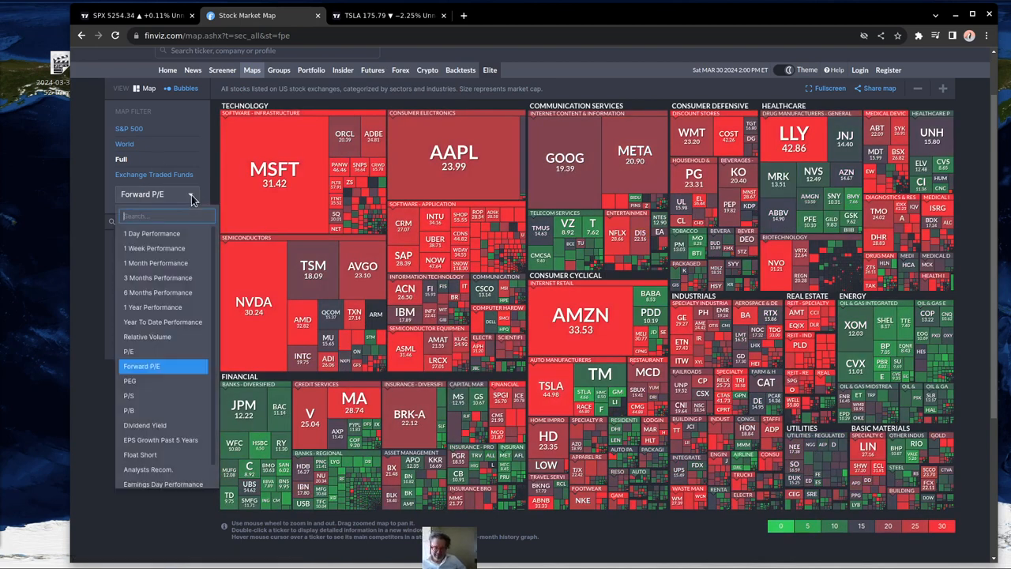
click(128, 351)
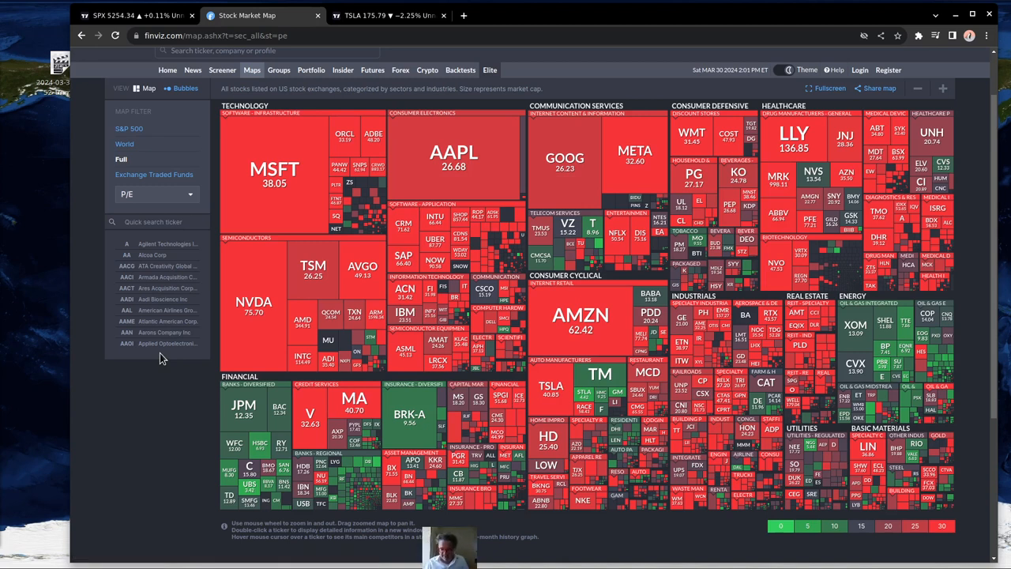
mouse_move(167, 358)
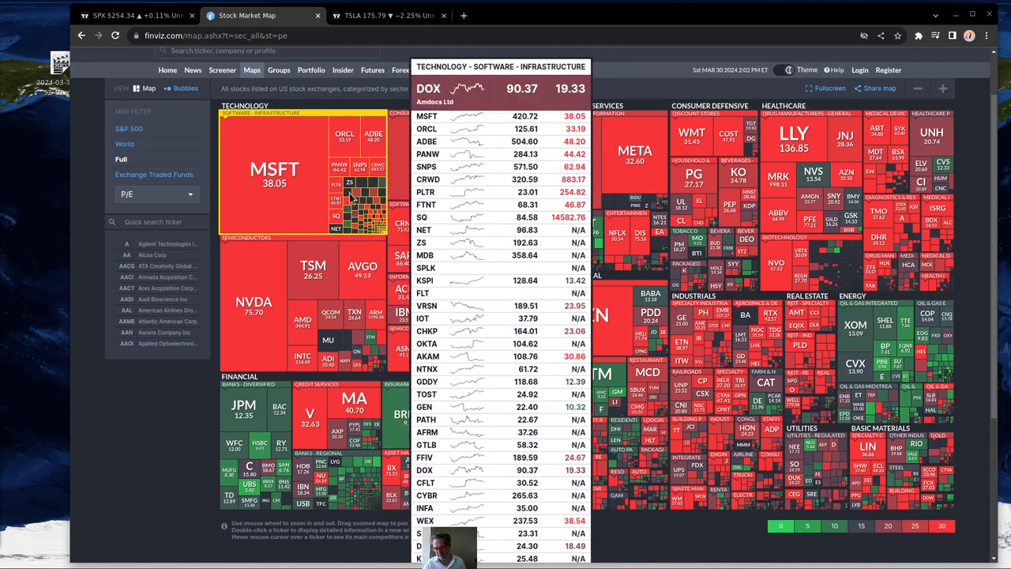
click(222, 133)
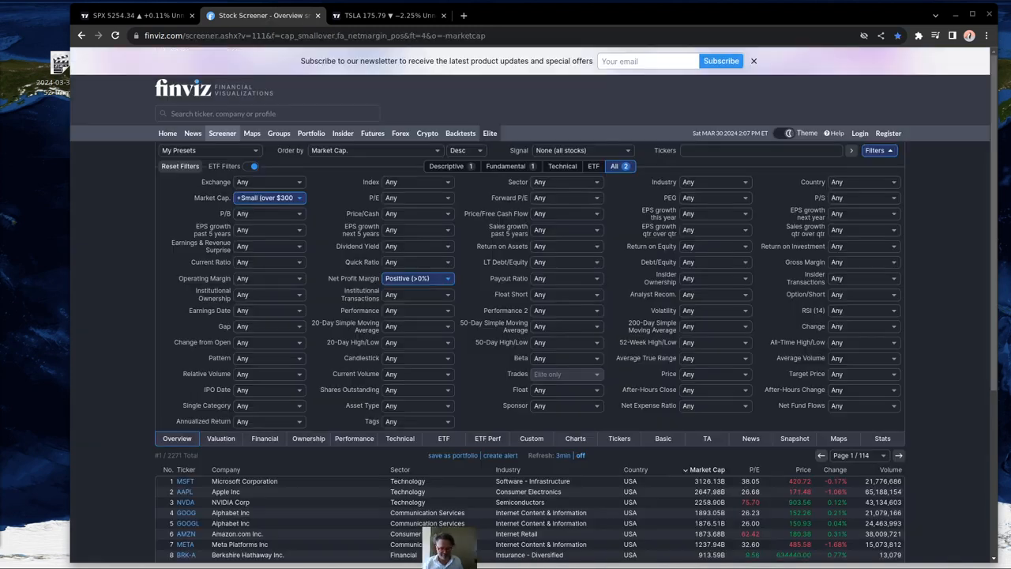
Step: Set Net Profit Margin to Very Negative (<-20%) and scroll to the 423 results
click(417, 278)
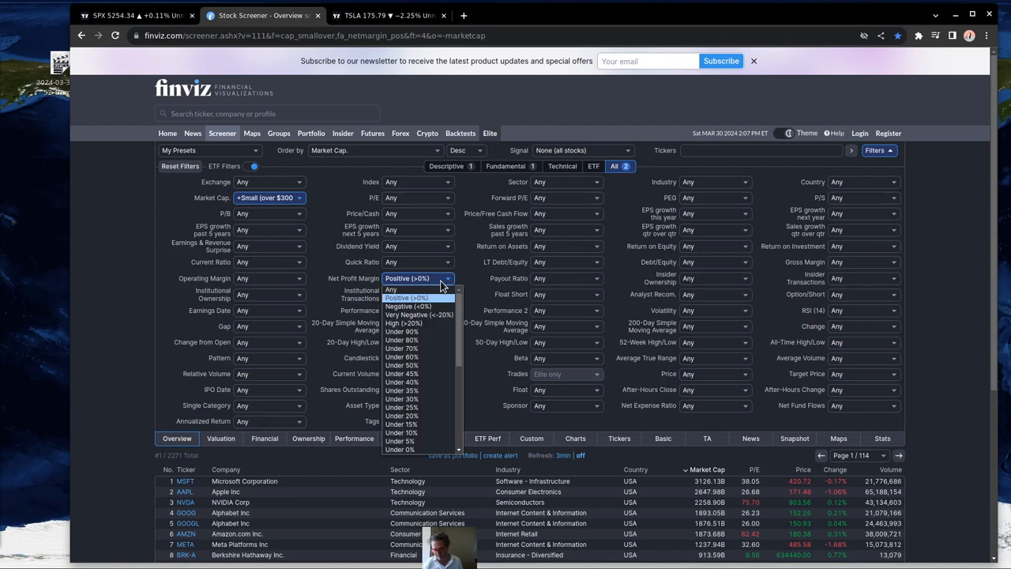
mouse_move(407, 307)
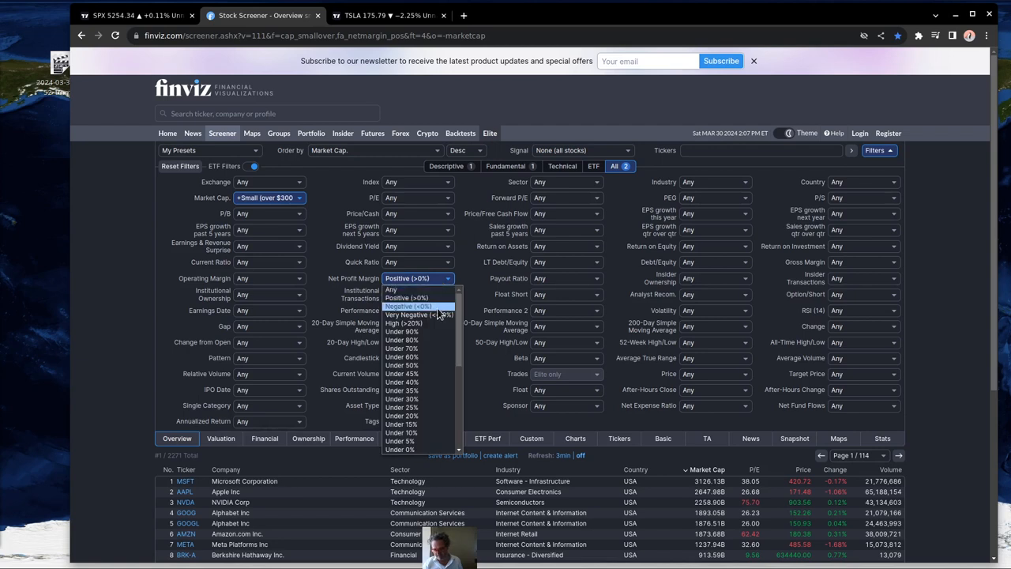
mouse_move(419, 315)
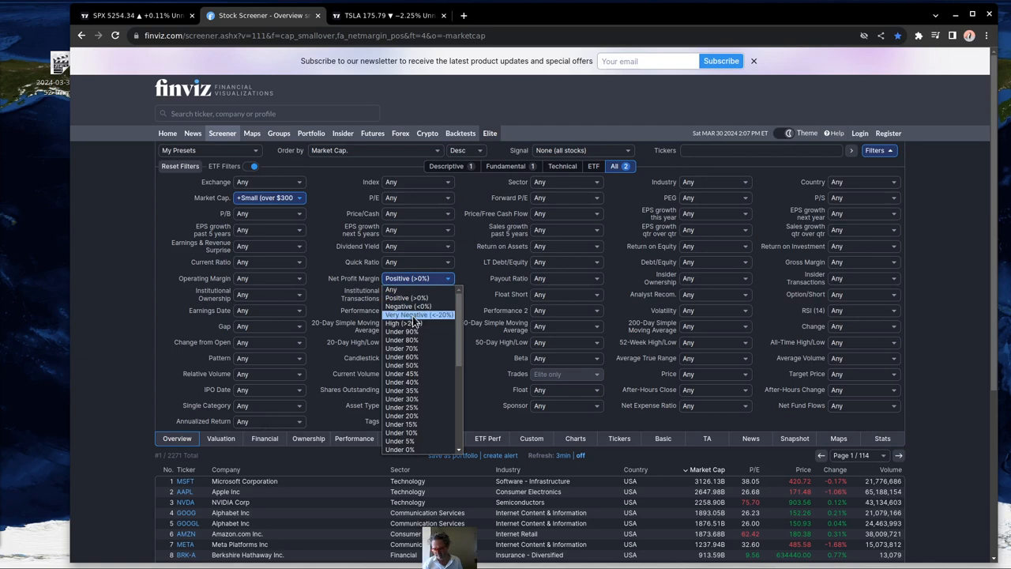
click(419, 315)
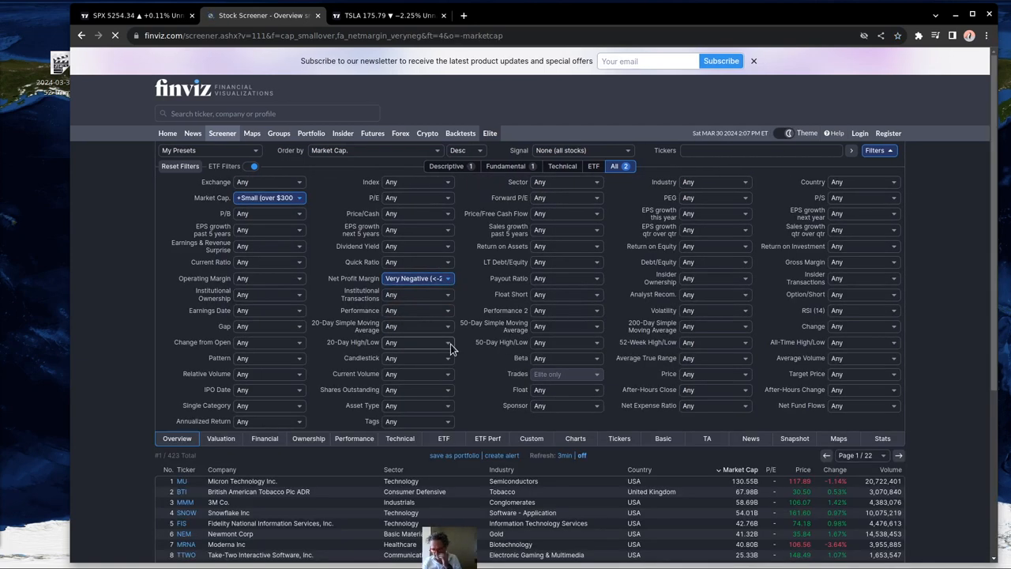
scroll(down, 3)
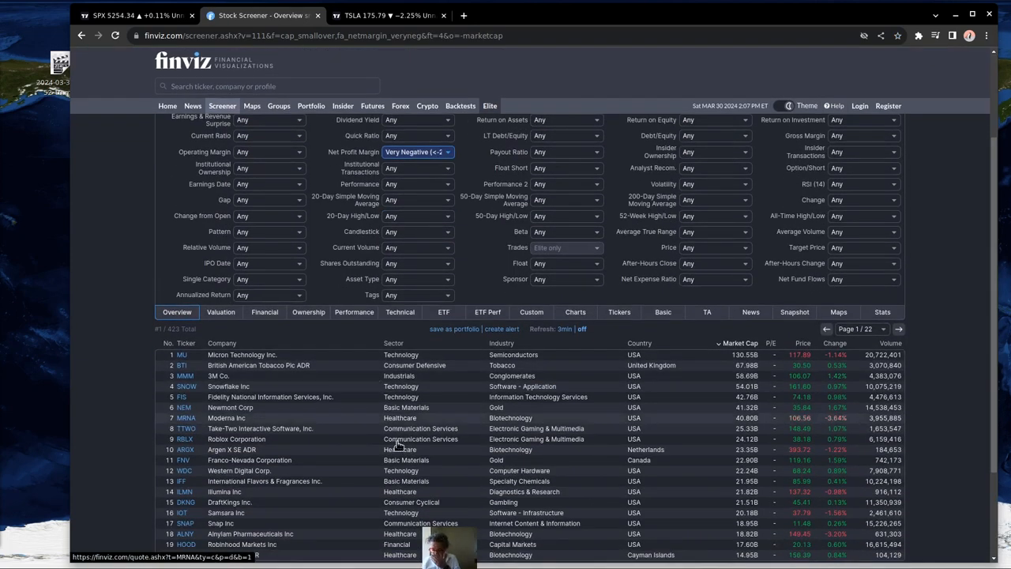
scroll(down, 3)
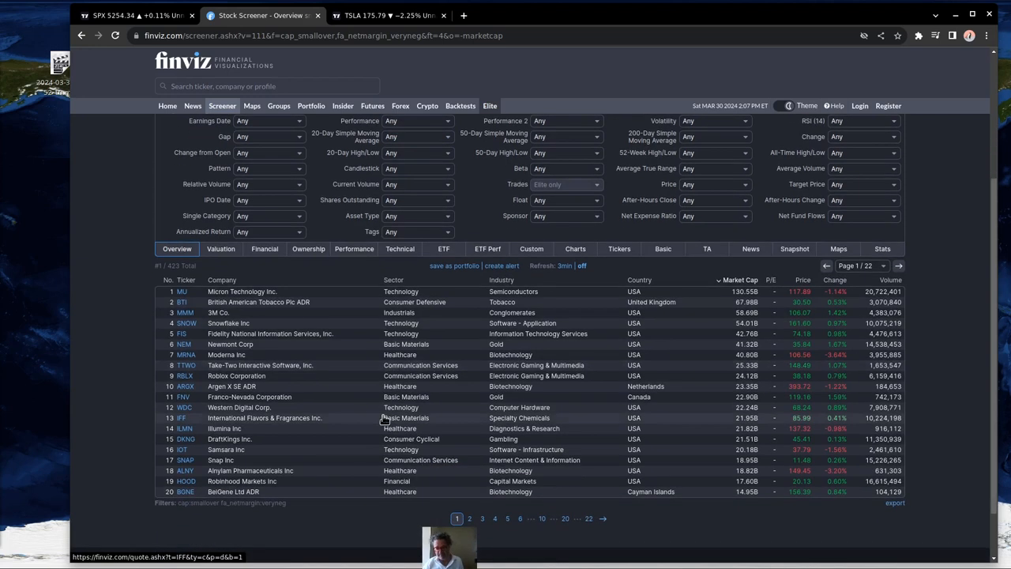
mouse_move(292, 314)
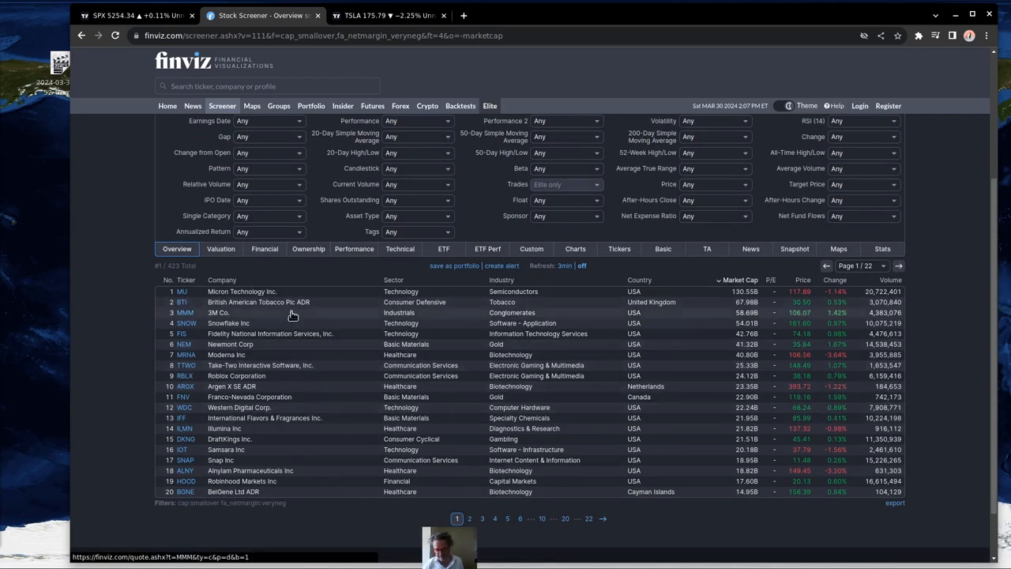
mouse_move(298, 350)
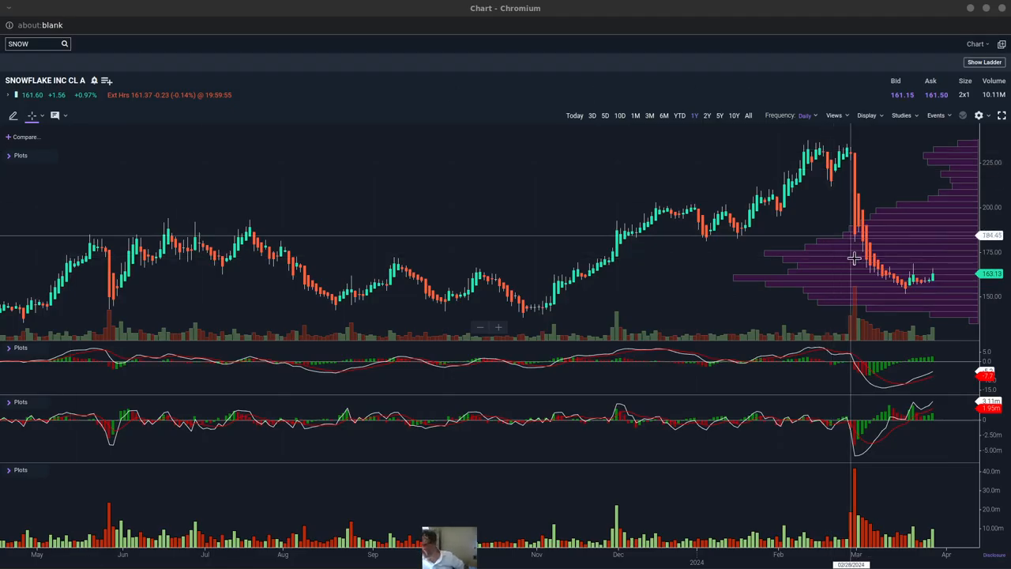
mouse_move(873, 360)
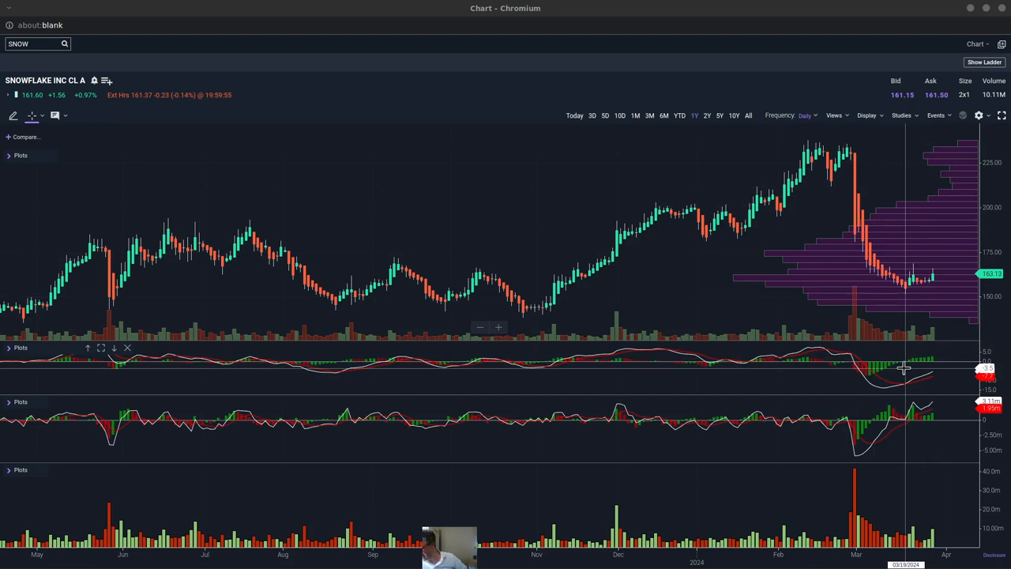
mouse_move(932, 284)
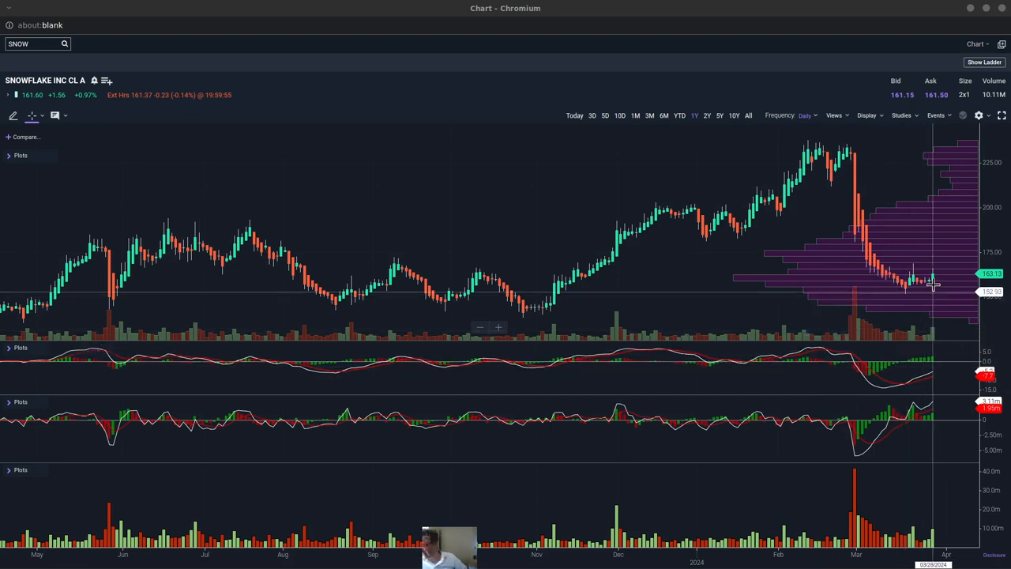
mouse_move(948, 262)
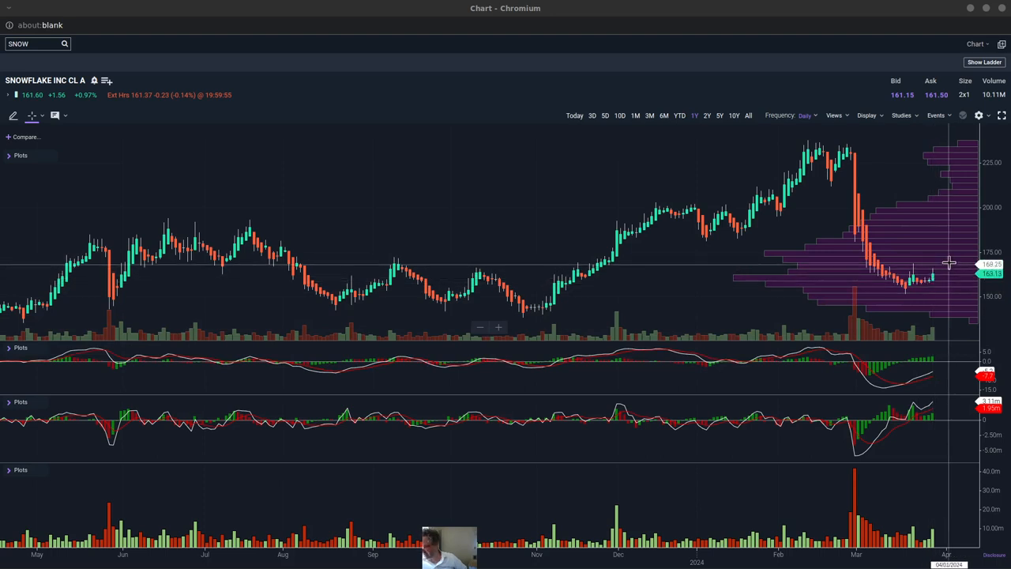
mouse_move(820, 265)
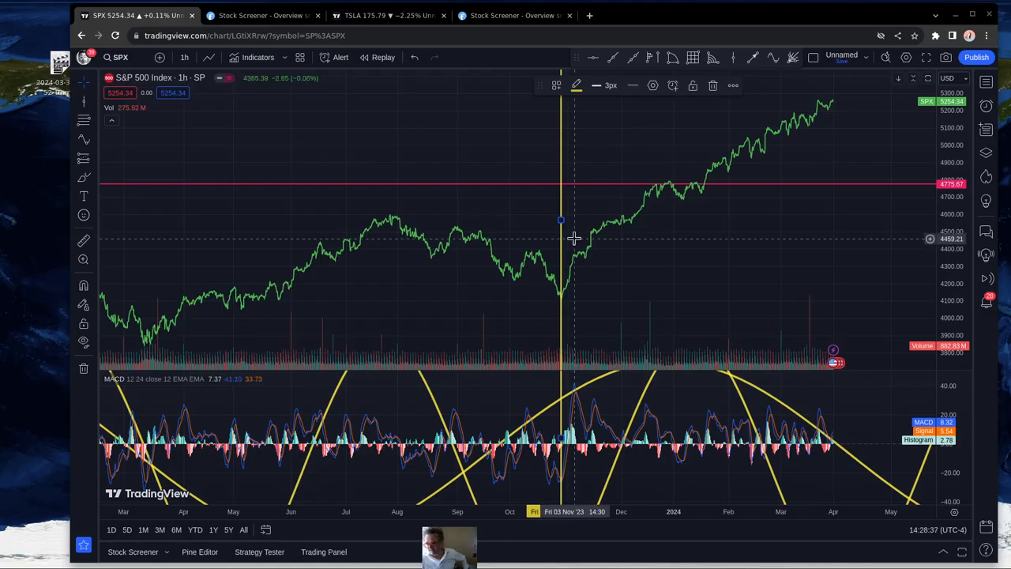
mouse_move(830, 107)
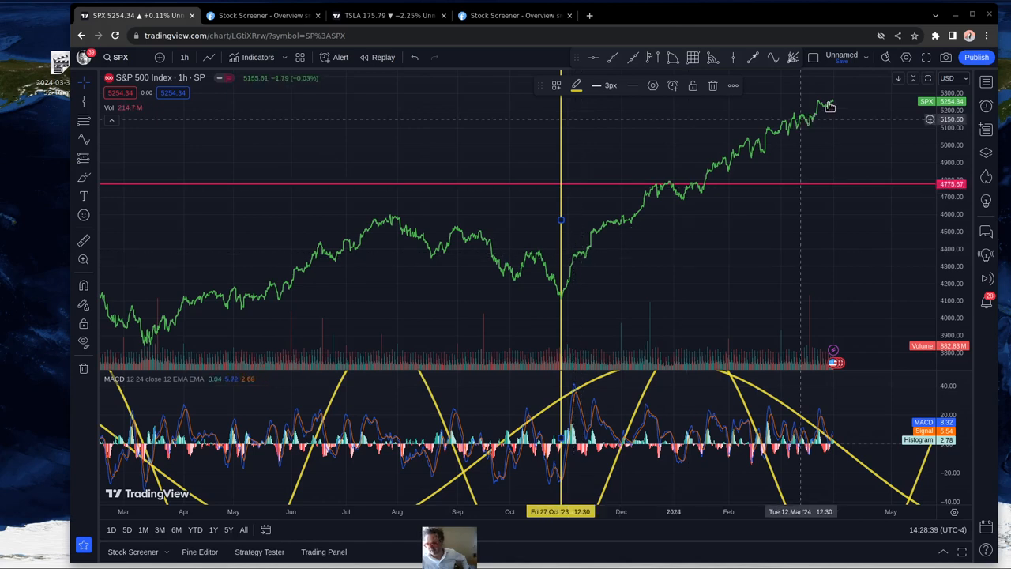
mouse_move(829, 103)
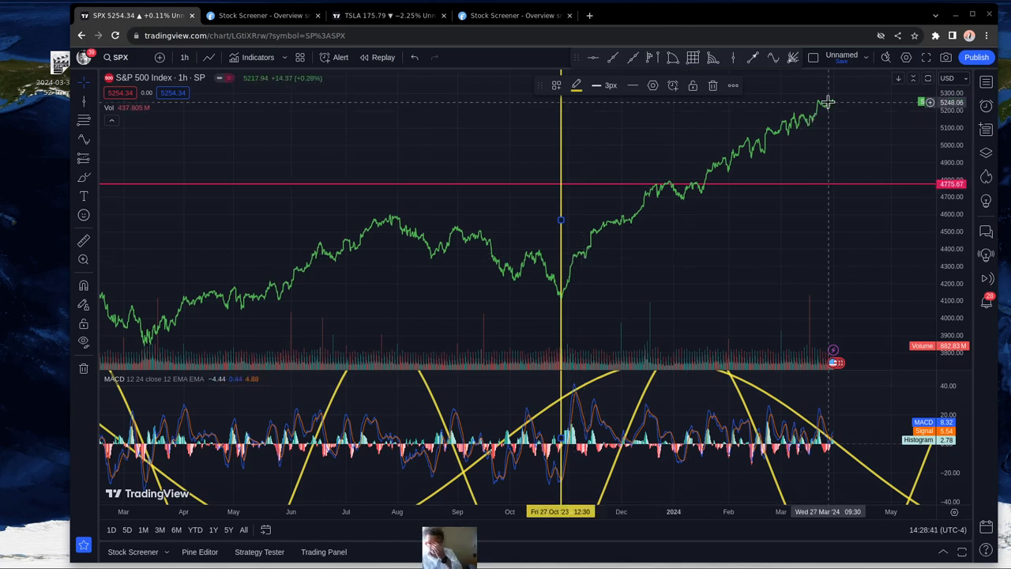
mouse_move(699, 164)
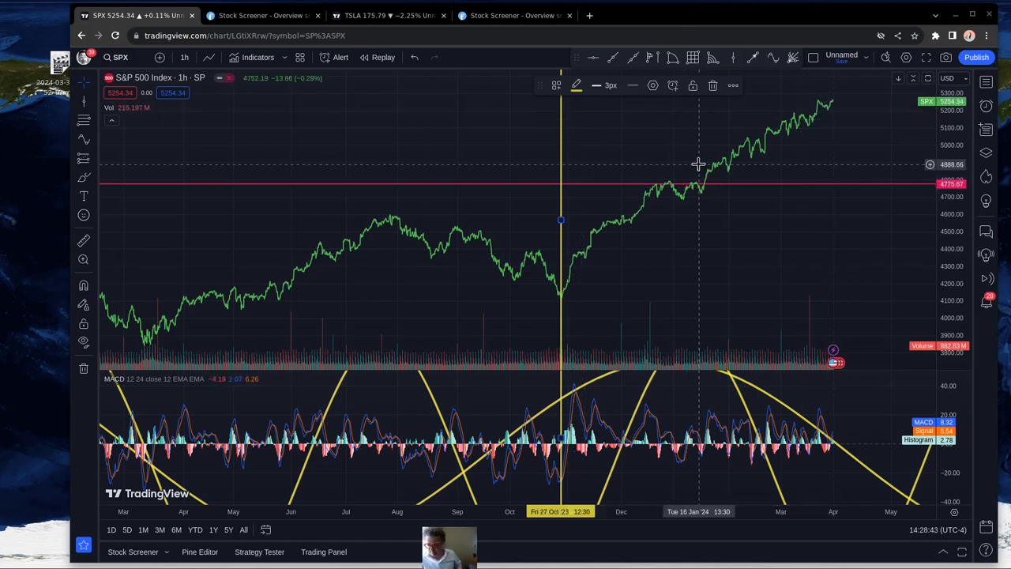
mouse_move(778, 116)
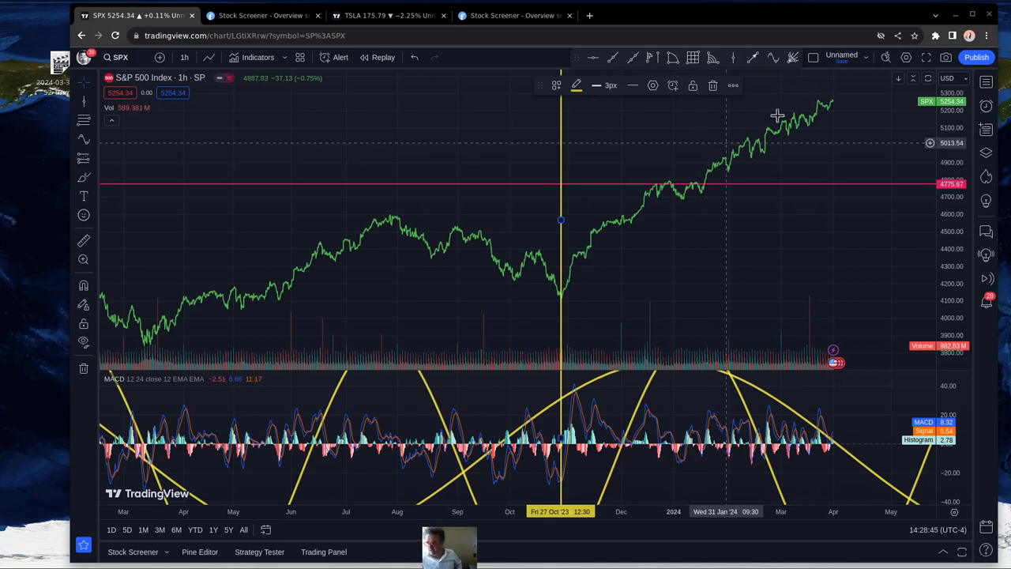
mouse_move(832, 109)
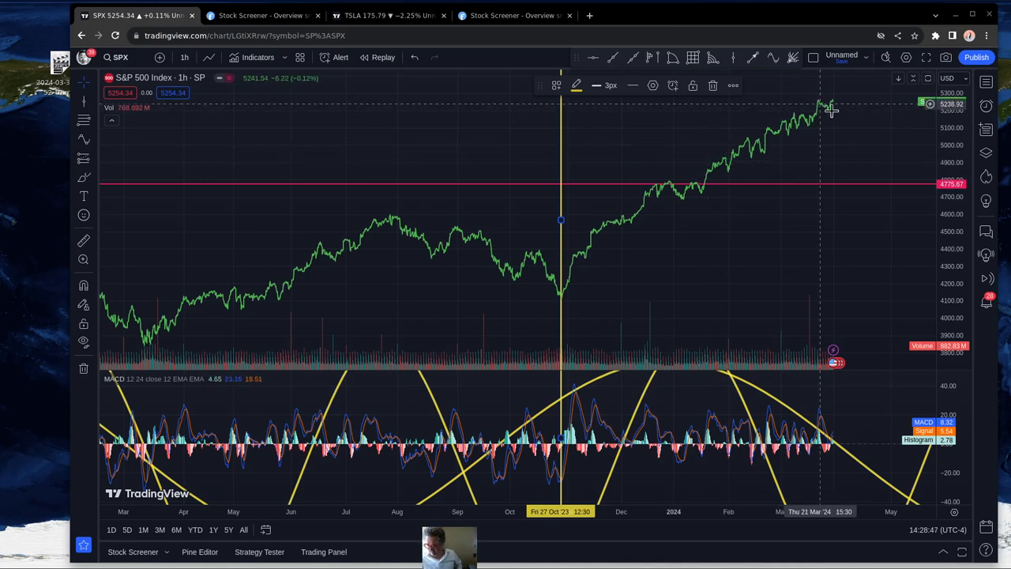
mouse_move(837, 96)
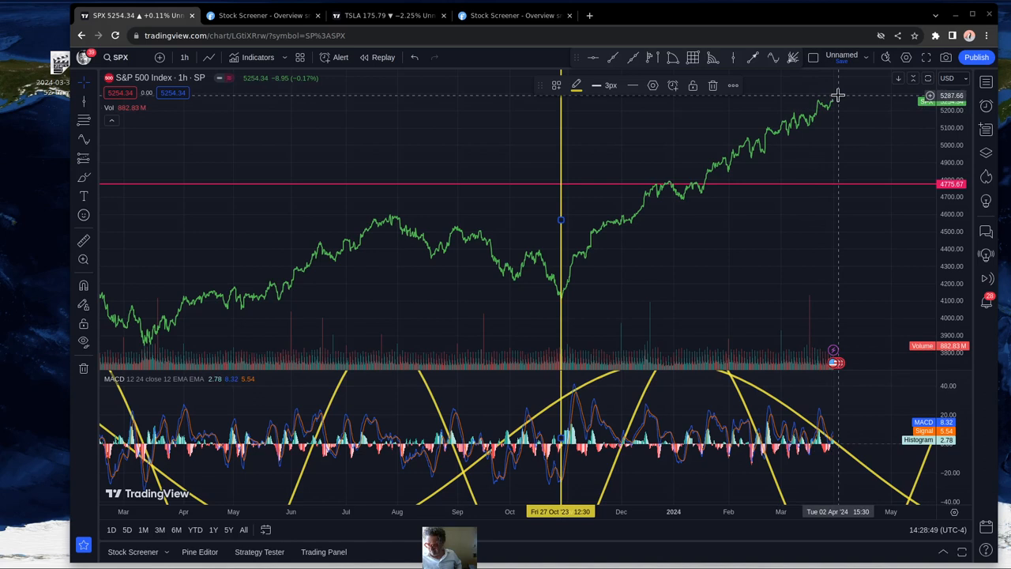
mouse_move(773, 141)
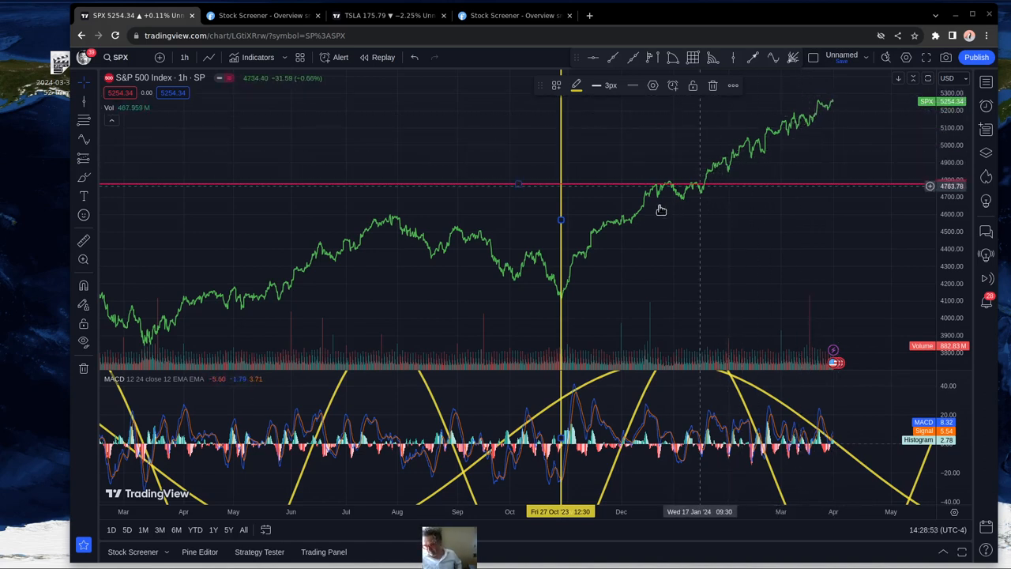
mouse_move(571, 271)
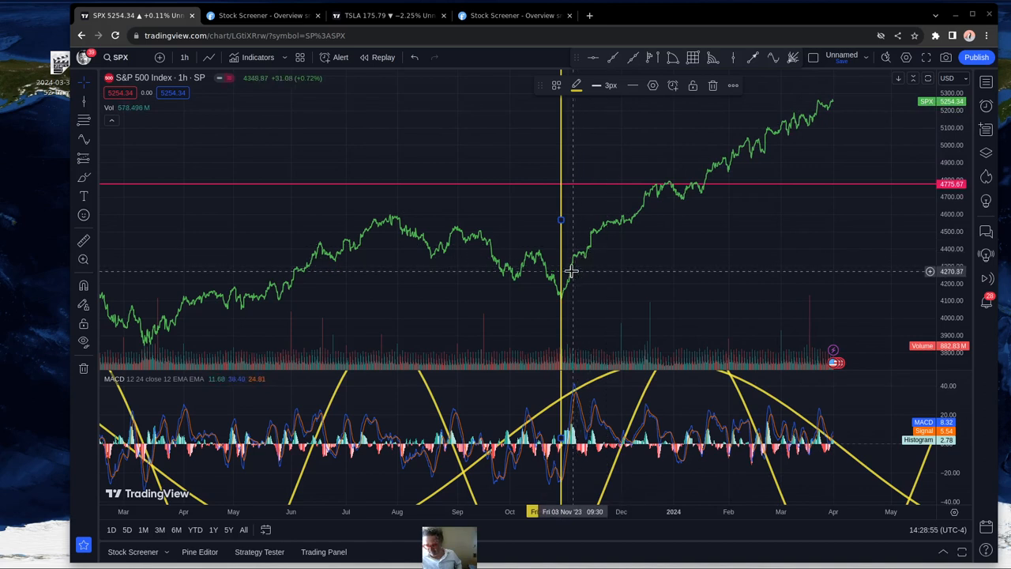